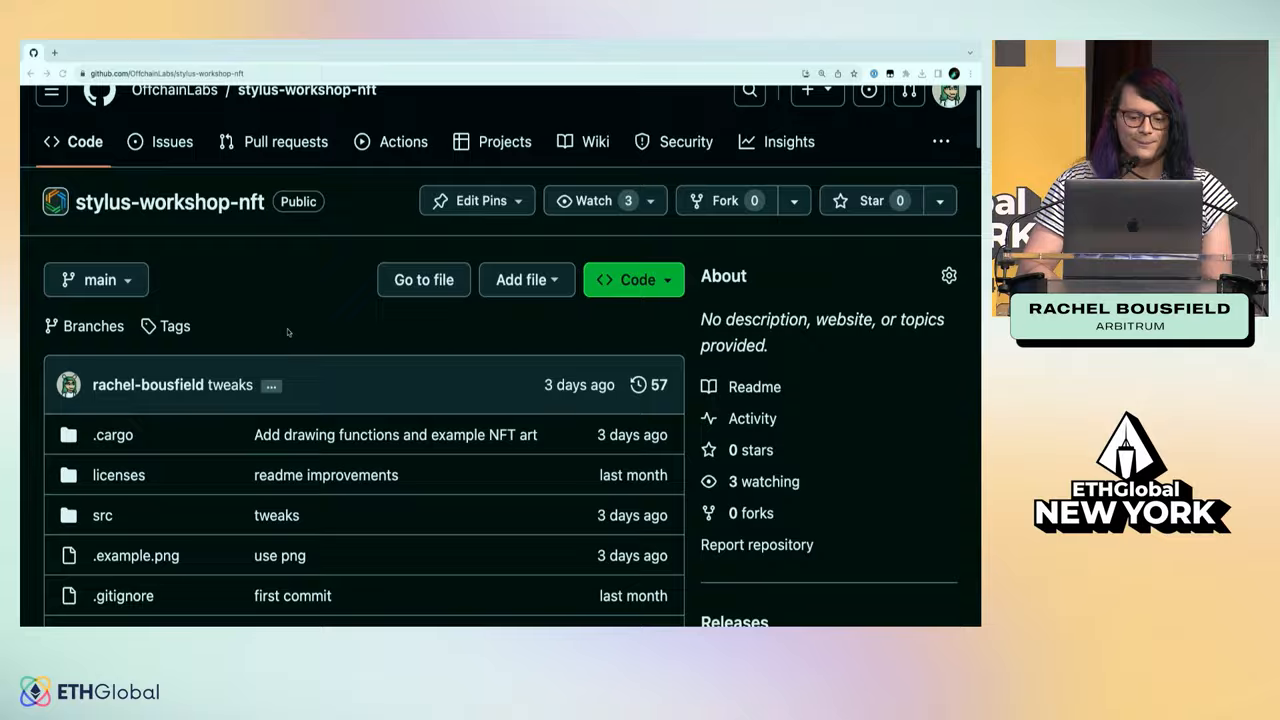
# Scroll through the README from the repository overview down to the generate image-drawing code sample
pyautogui.scroll(-3)
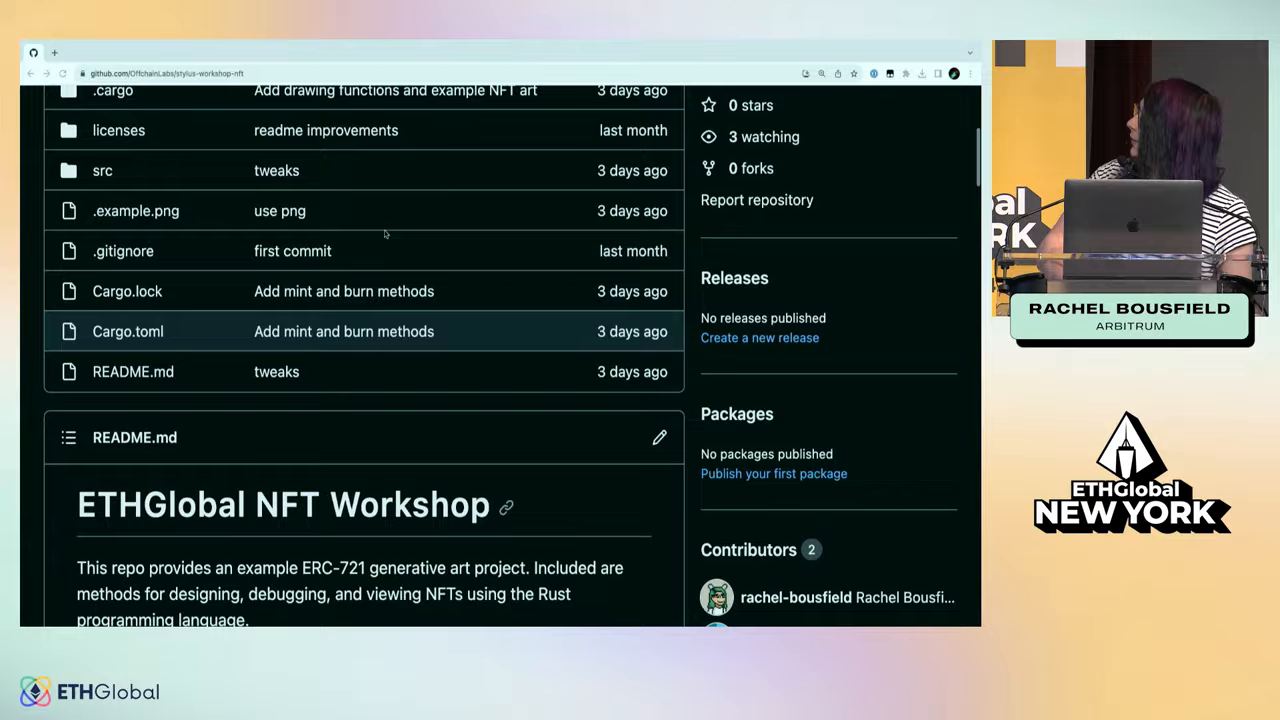
pyautogui.scroll(-3)
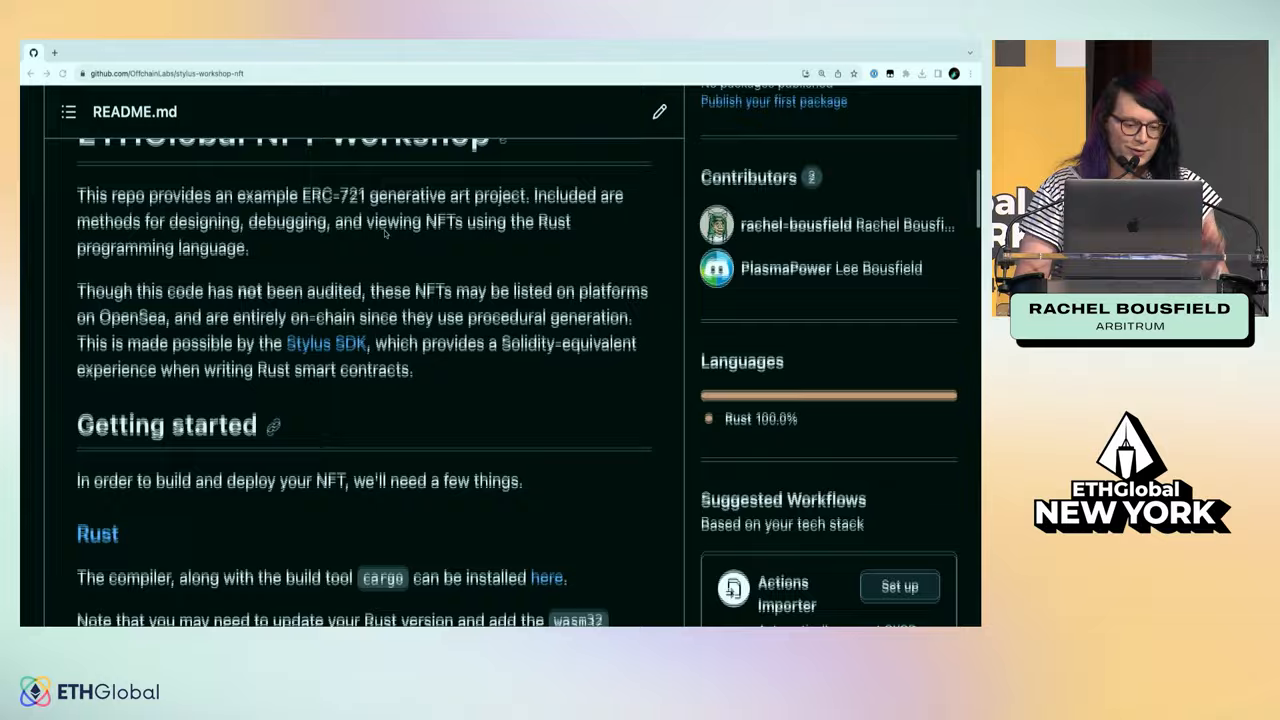
pyautogui.scroll(-3)
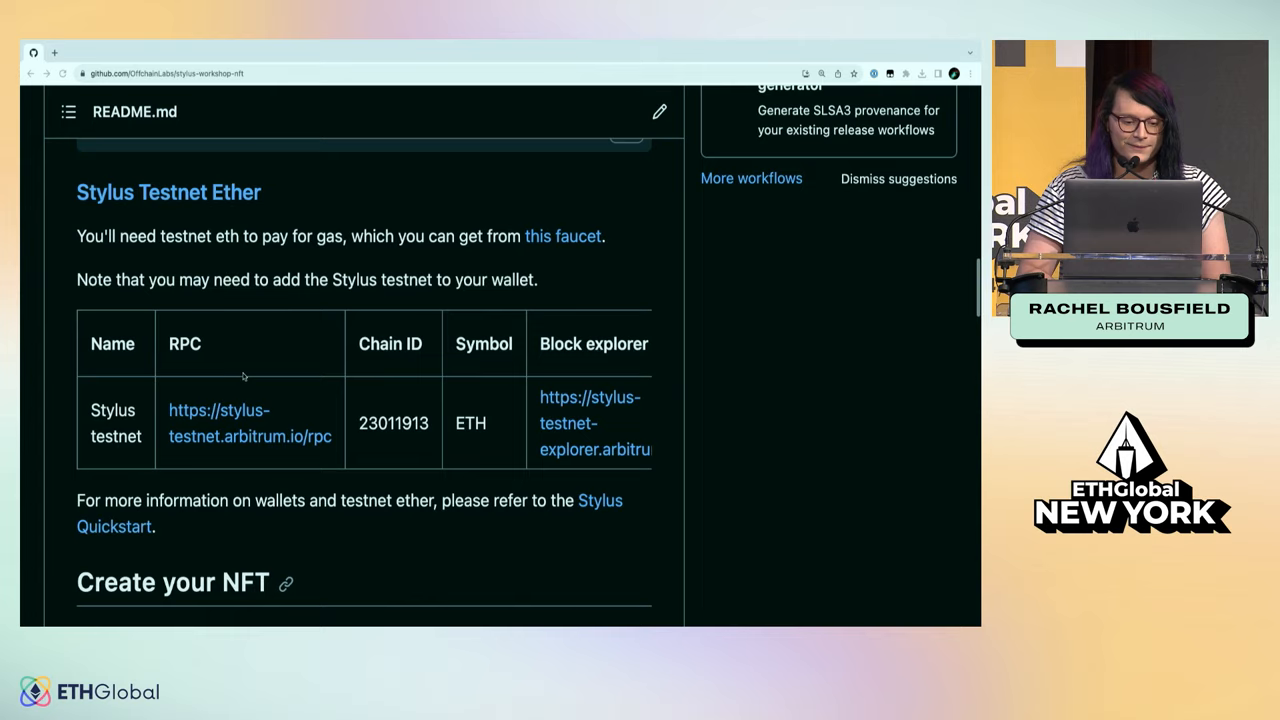
pyautogui.scroll(-3)
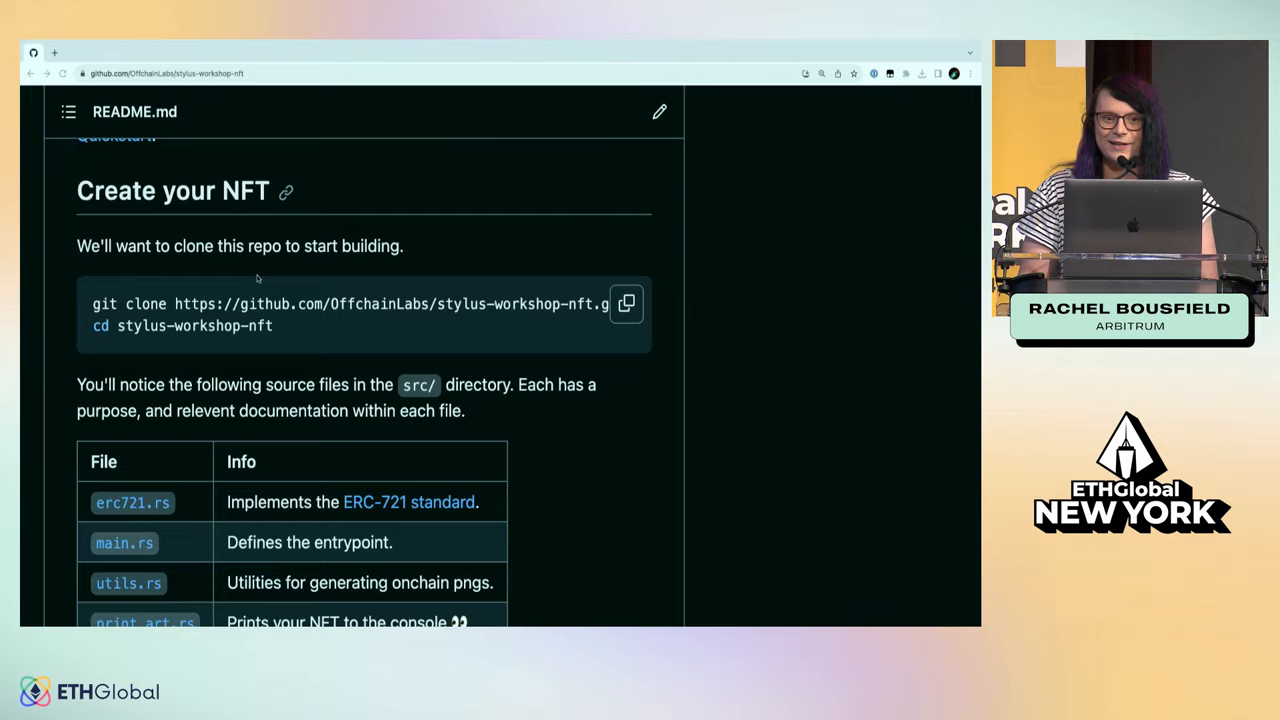
pyautogui.scroll(-3)
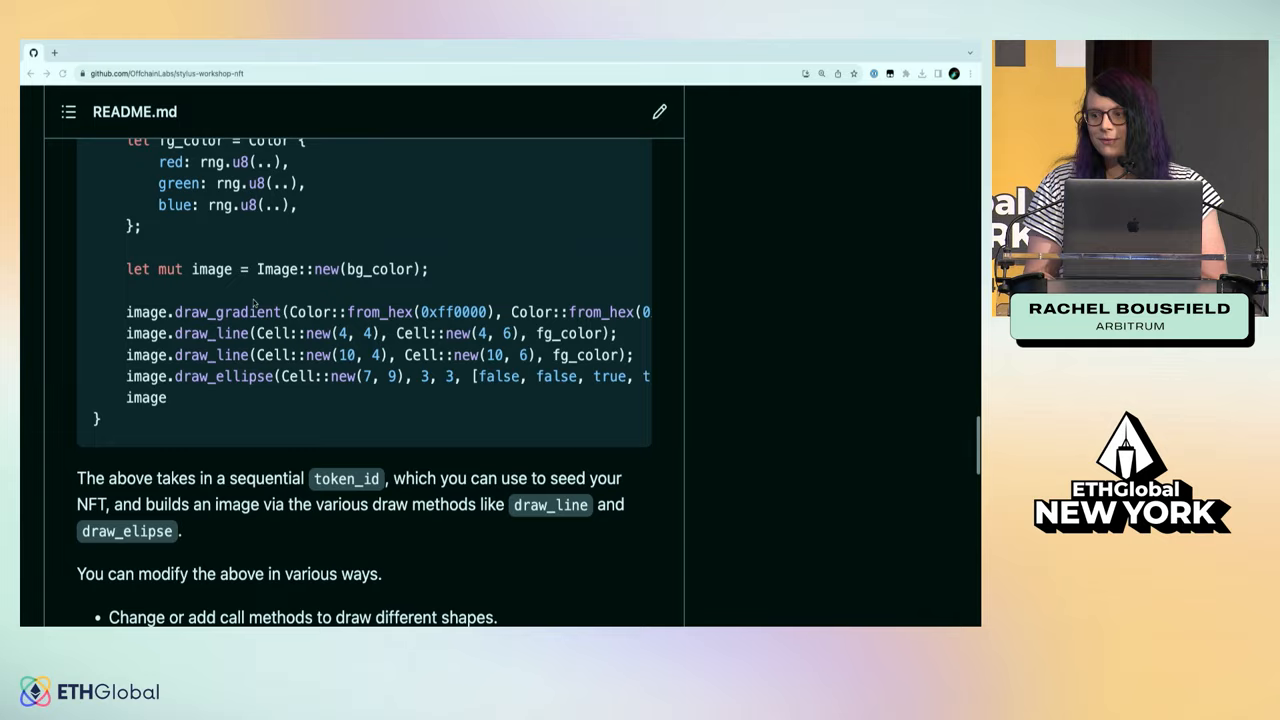
pyautogui.scroll(-3)
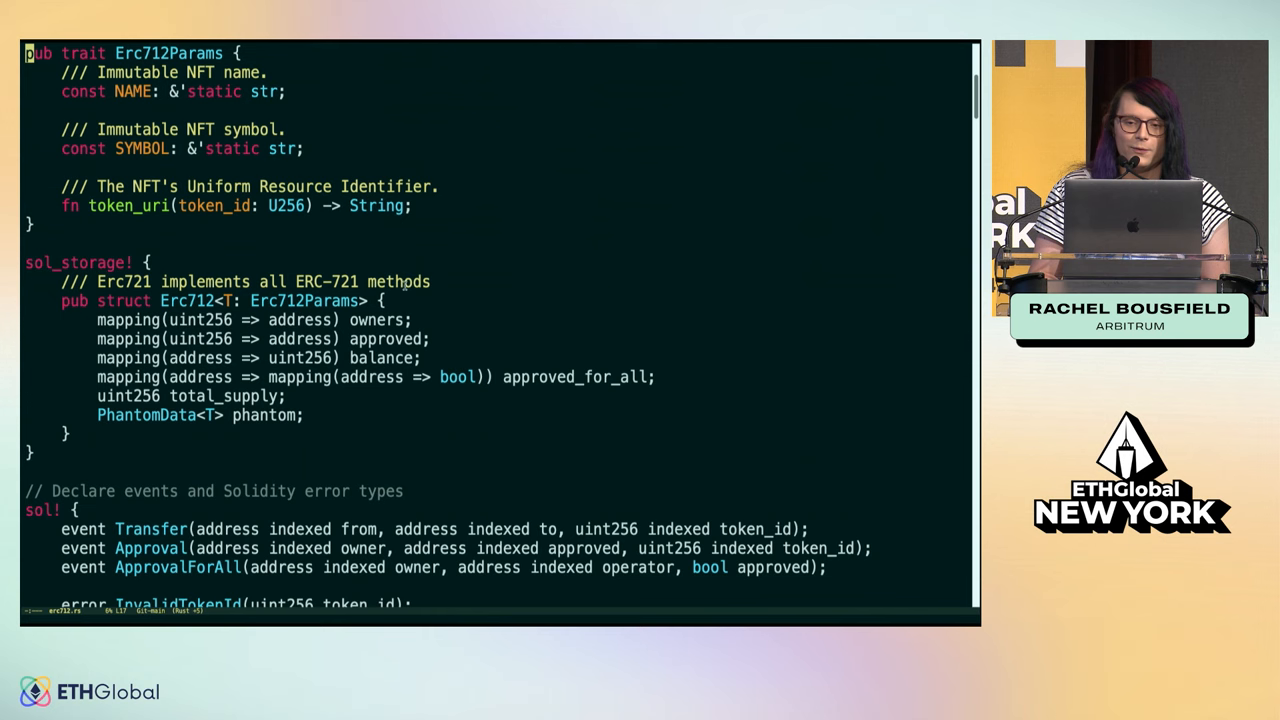
# Scroll past the Erc712Params trait and sol_storage struct to the sol! events and errors
pyautogui.scroll(-3)
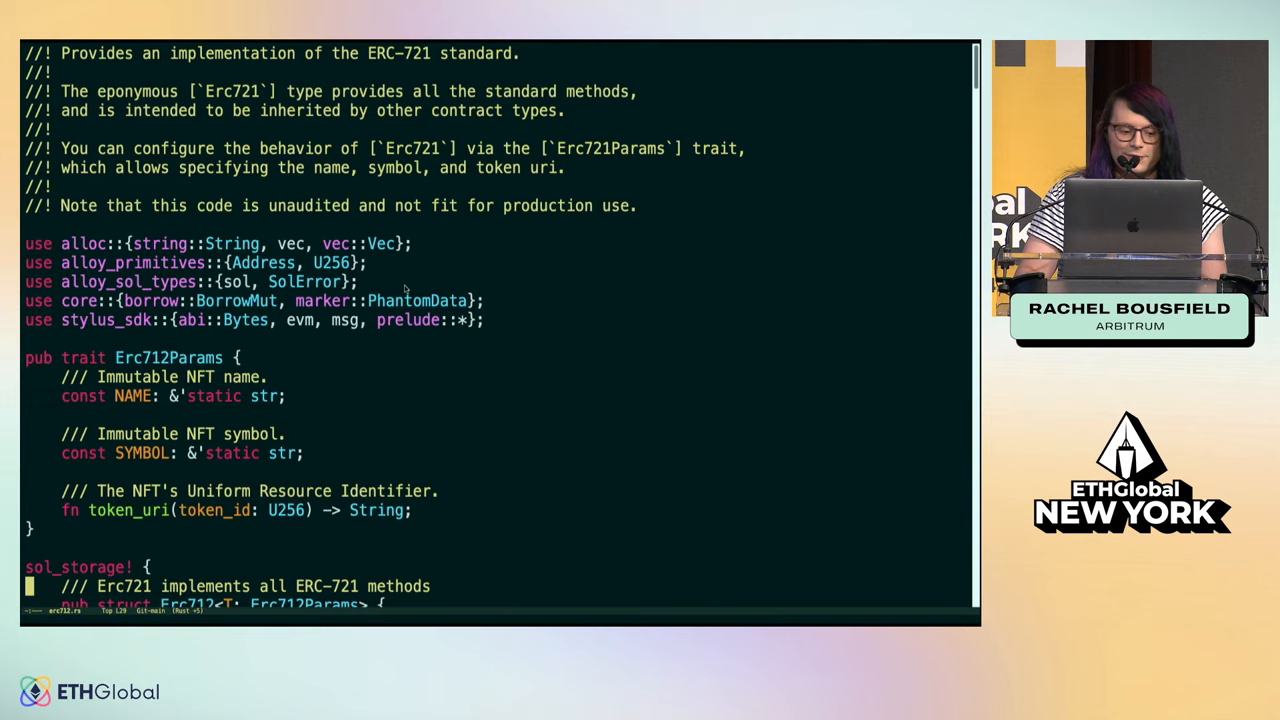
pyautogui.scroll(-3)
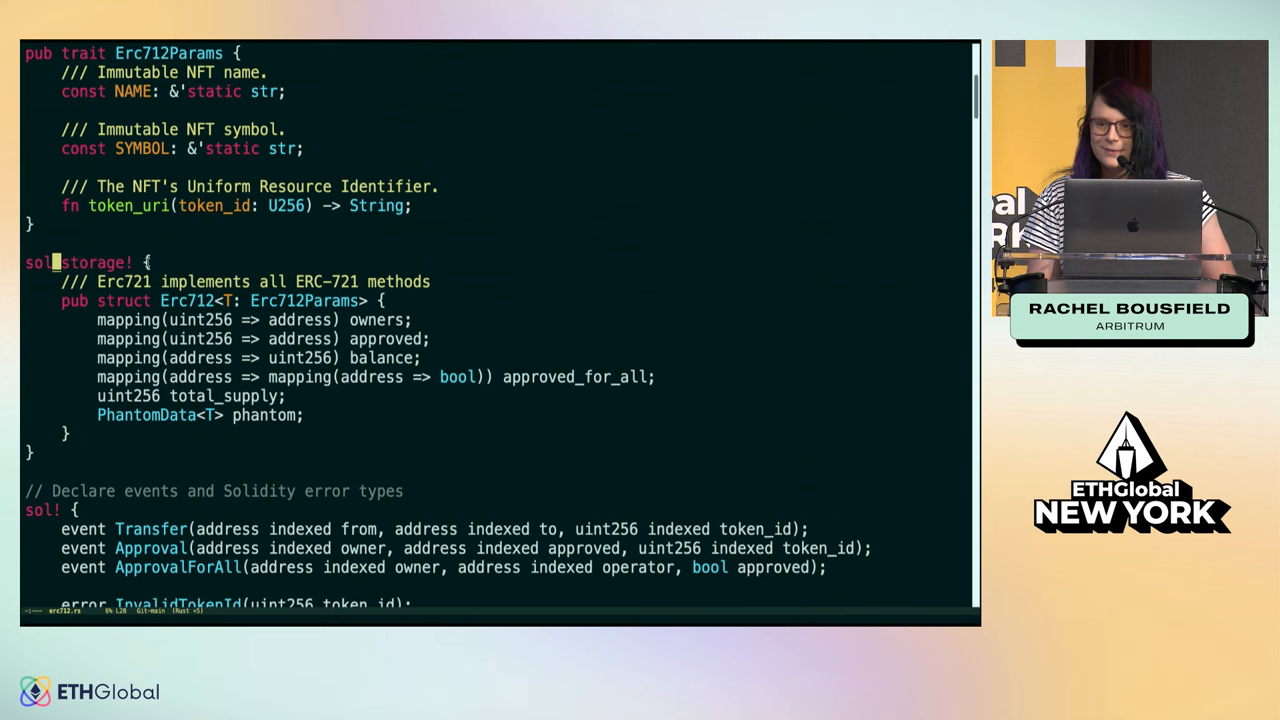
pyautogui.scroll(-3)
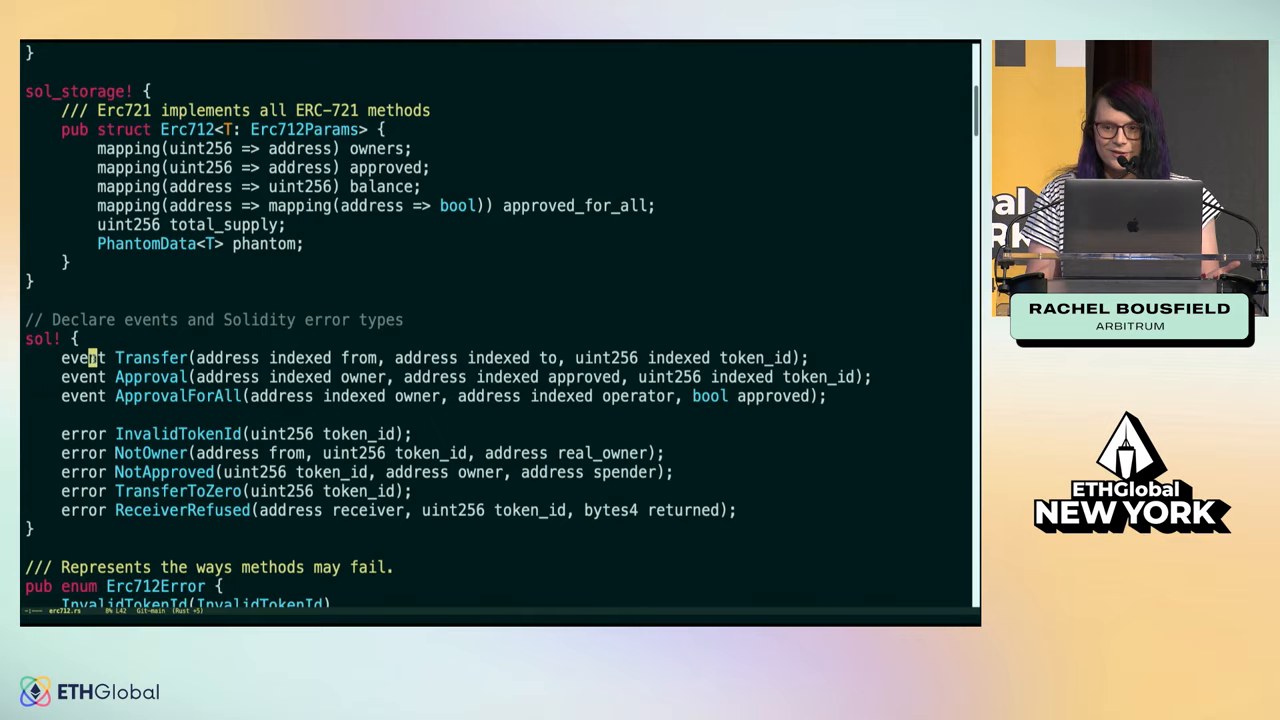
# Scroll to the #[external] impl block showing name, symbol, token_uri and supports_interface
pyautogui.scroll(-3)
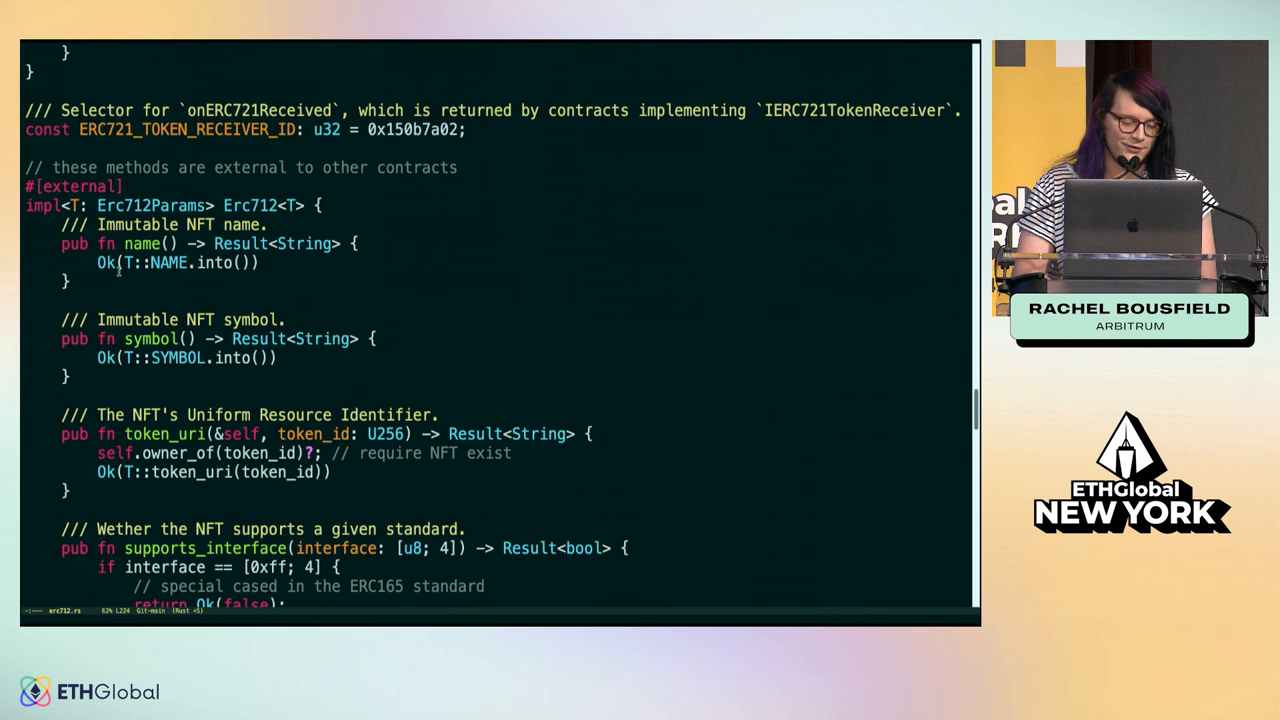
# Scroll past supports_interface to balance_of, owner_of and the start of safe_transfer_from
pyautogui.scroll(-3)
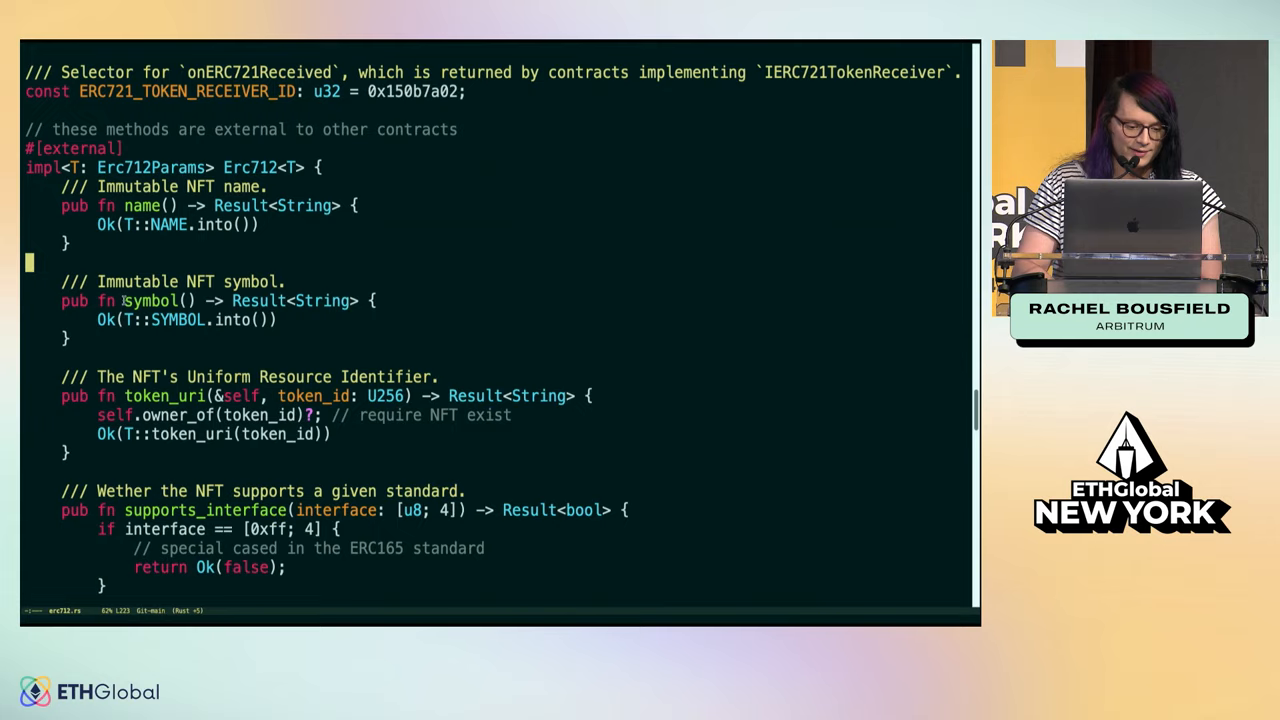
pyautogui.scroll(-3)
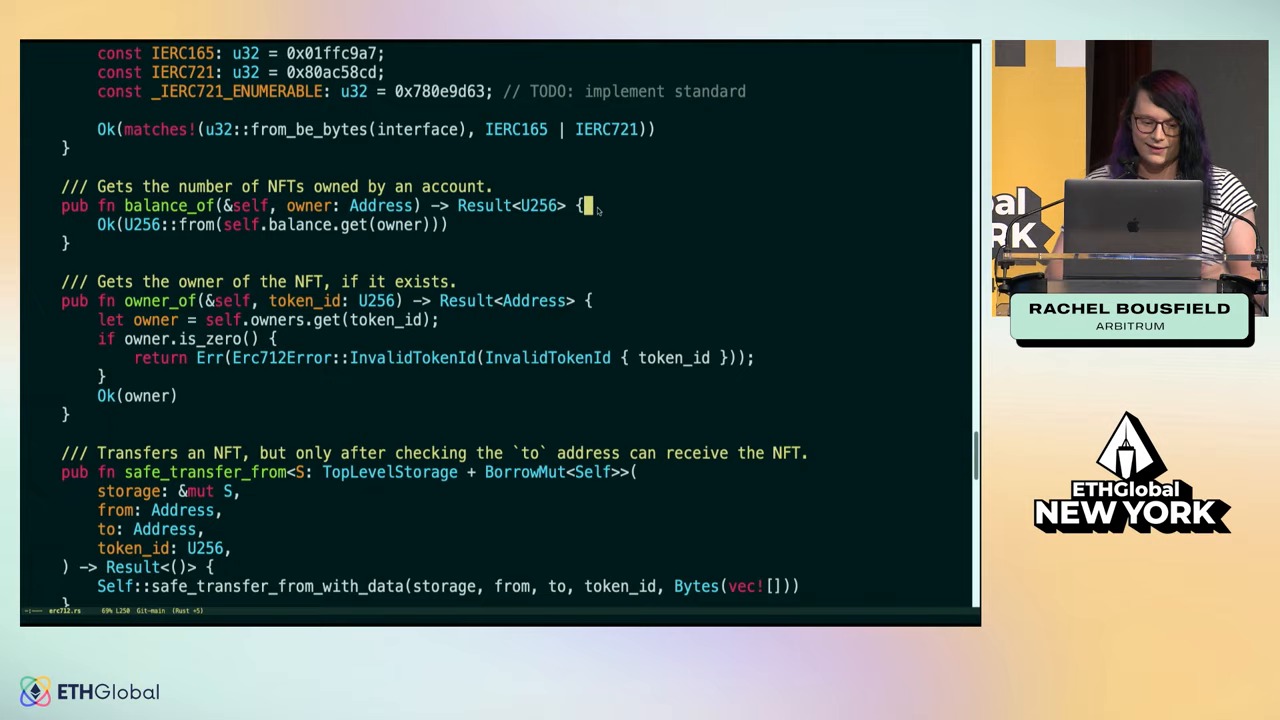
pyautogui.scroll(-3)
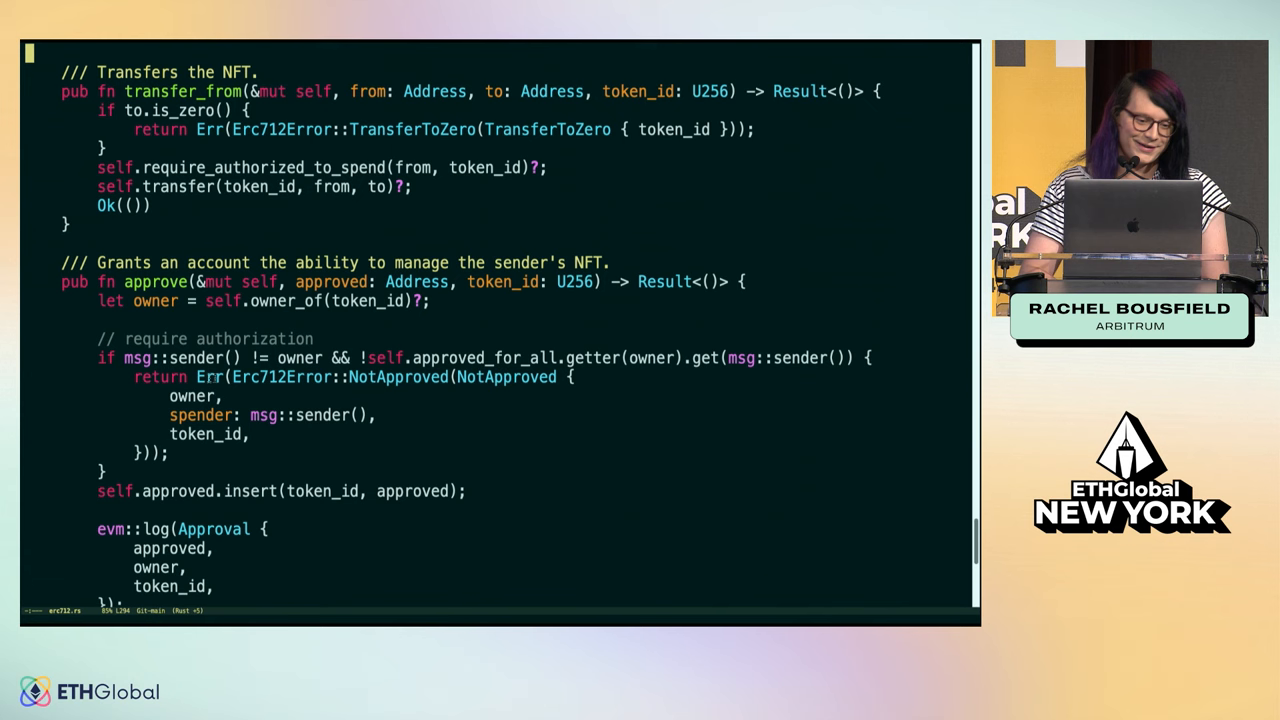
pyautogui.scroll(-3)
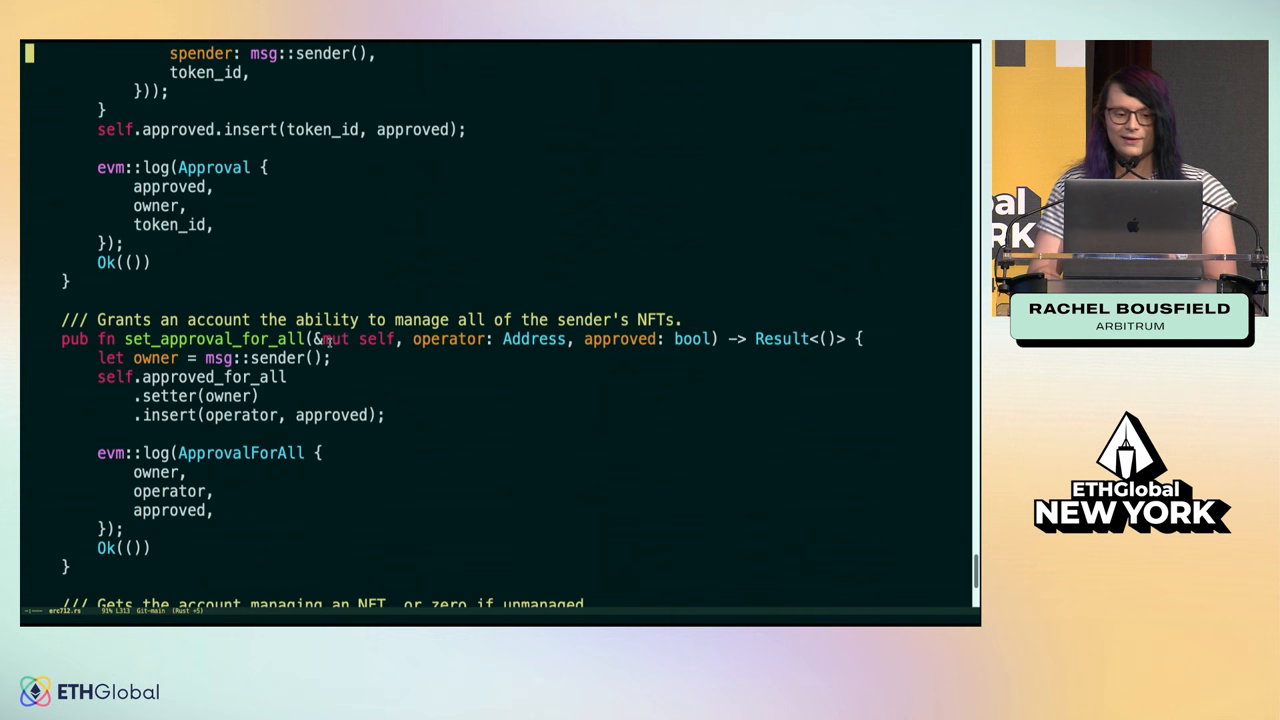
pyautogui.scroll(-3)
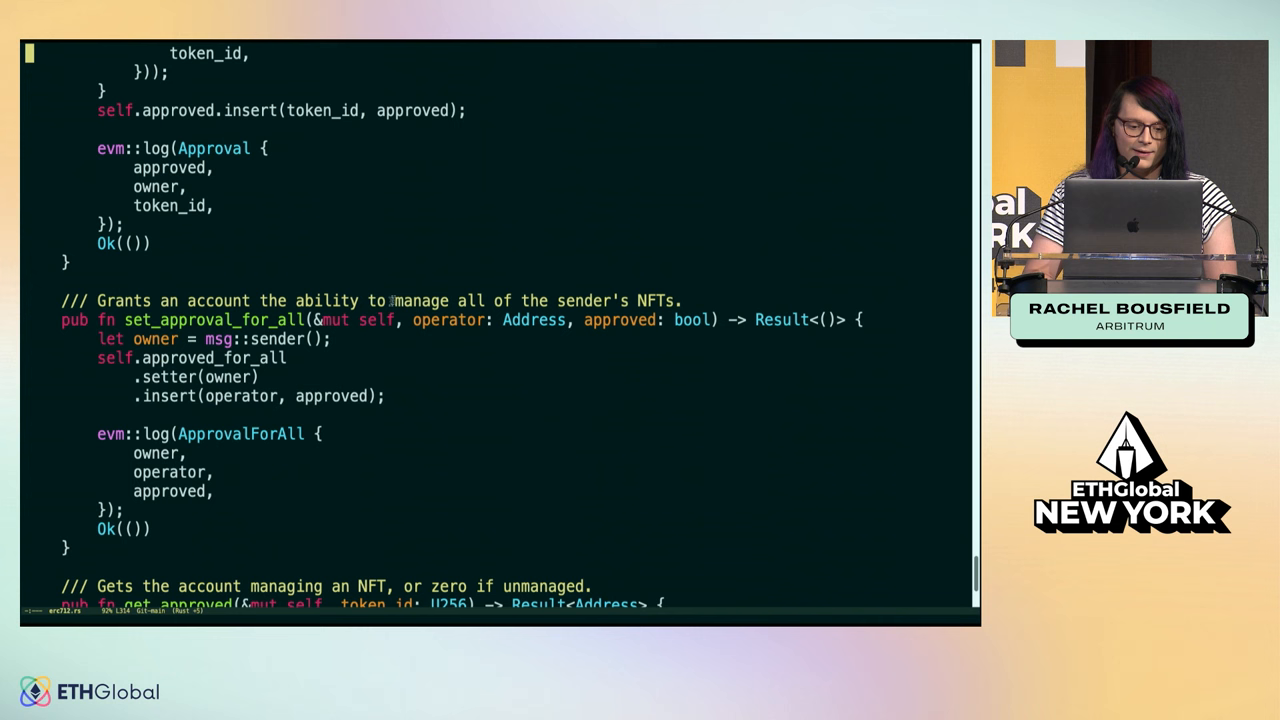
pyautogui.scroll(-3)
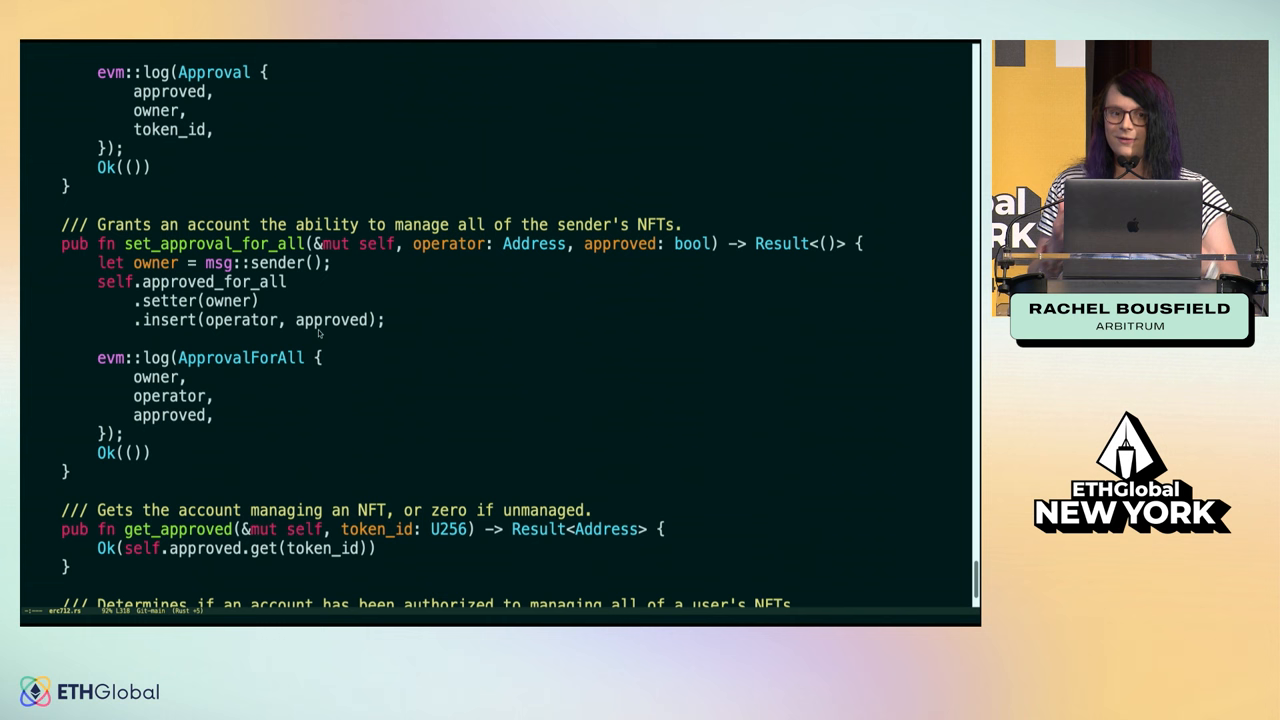
pyautogui.scroll(-3)
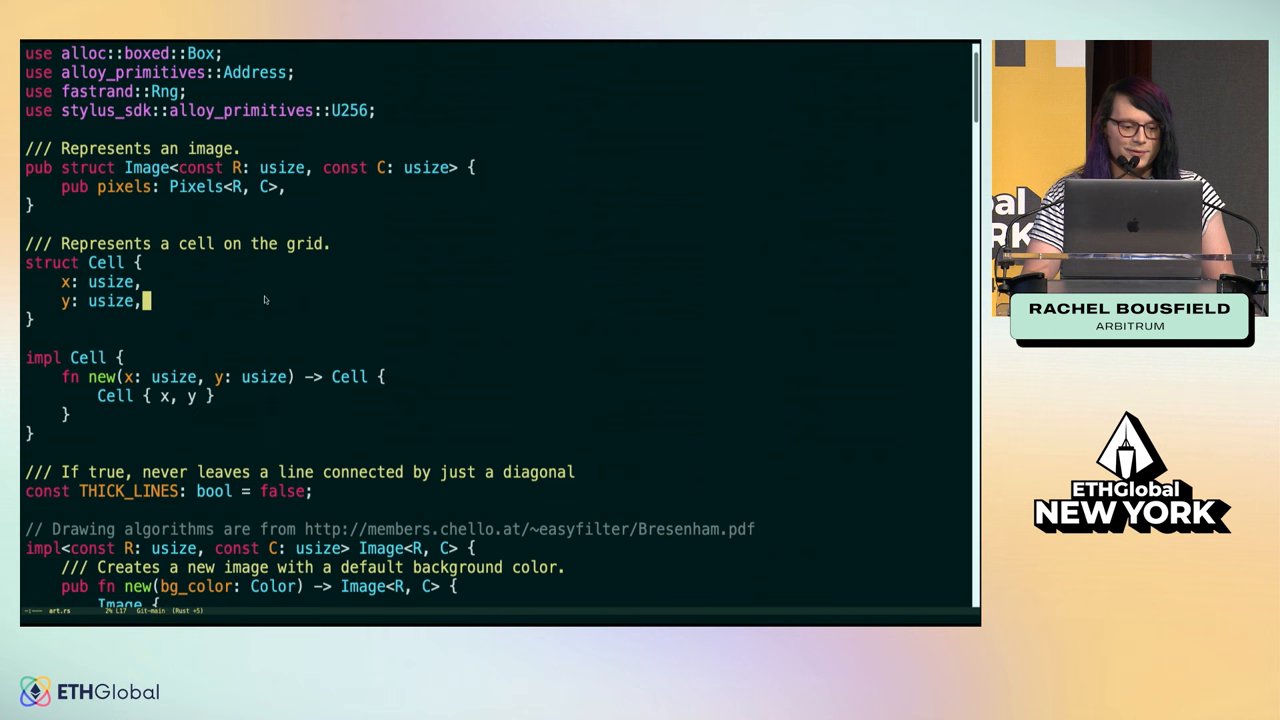
pyautogui.scroll(-3)
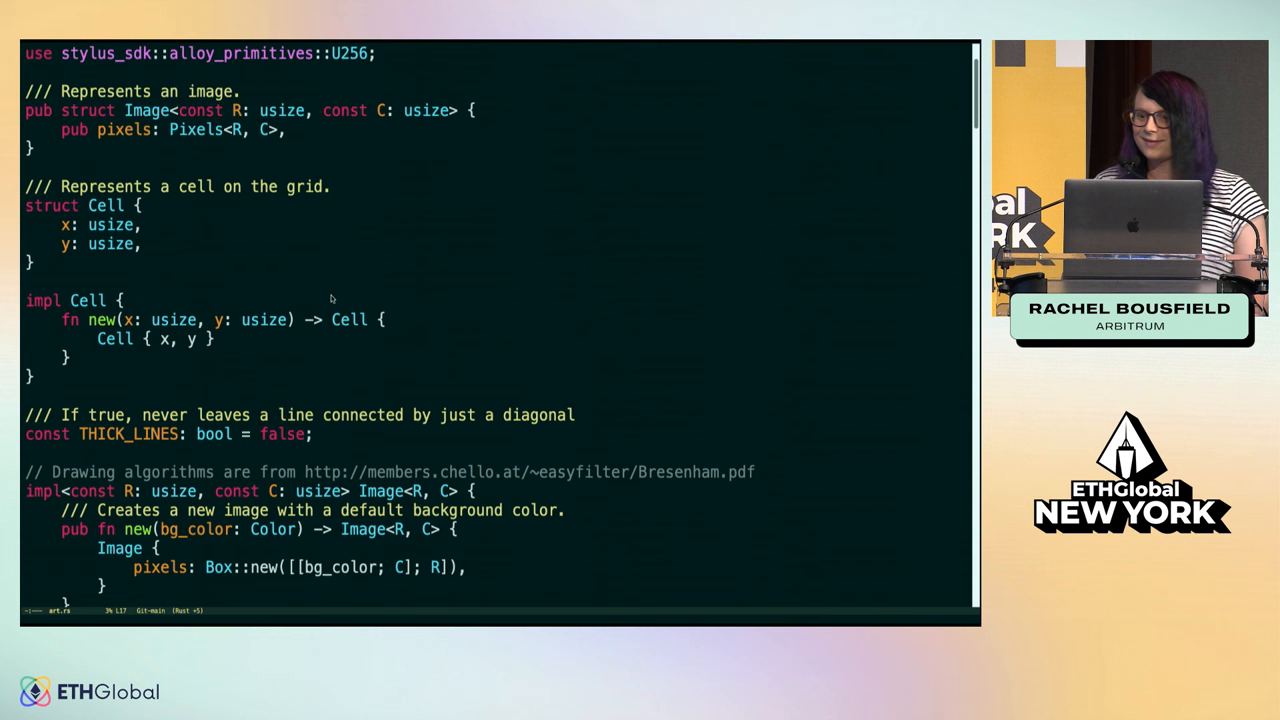
pyautogui.click(144, 244)
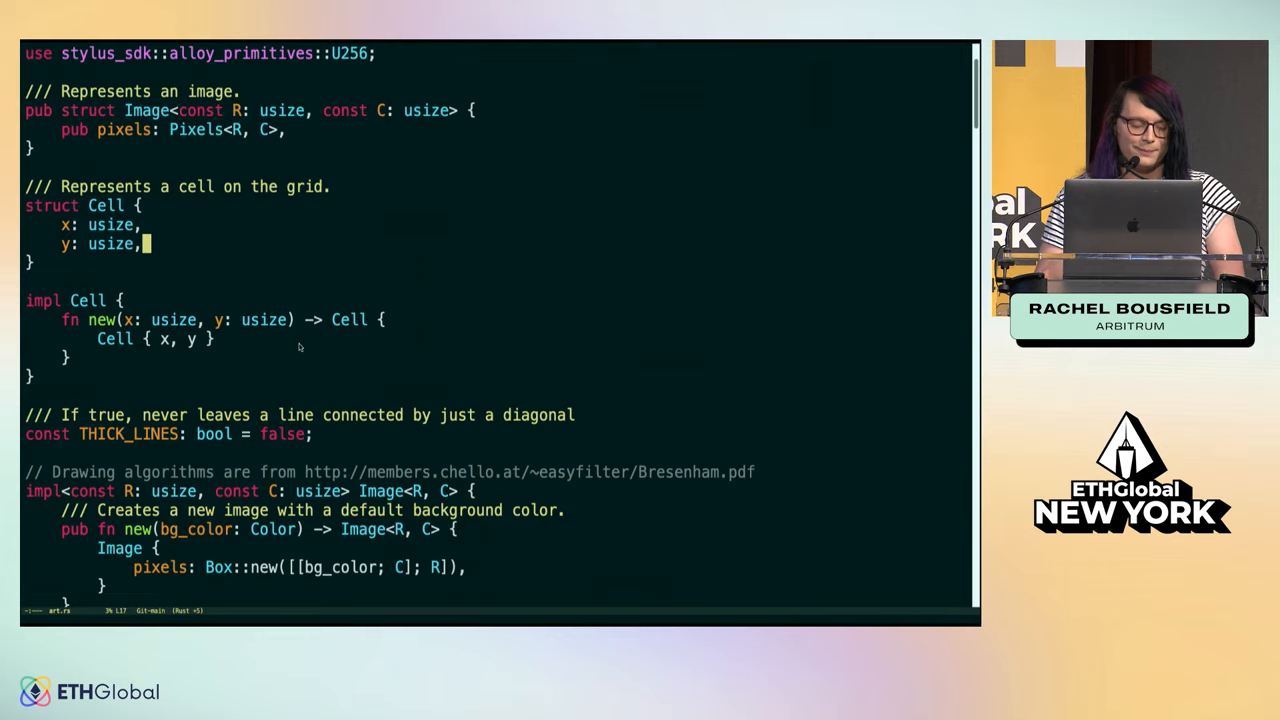
pyautogui.scroll(-3)
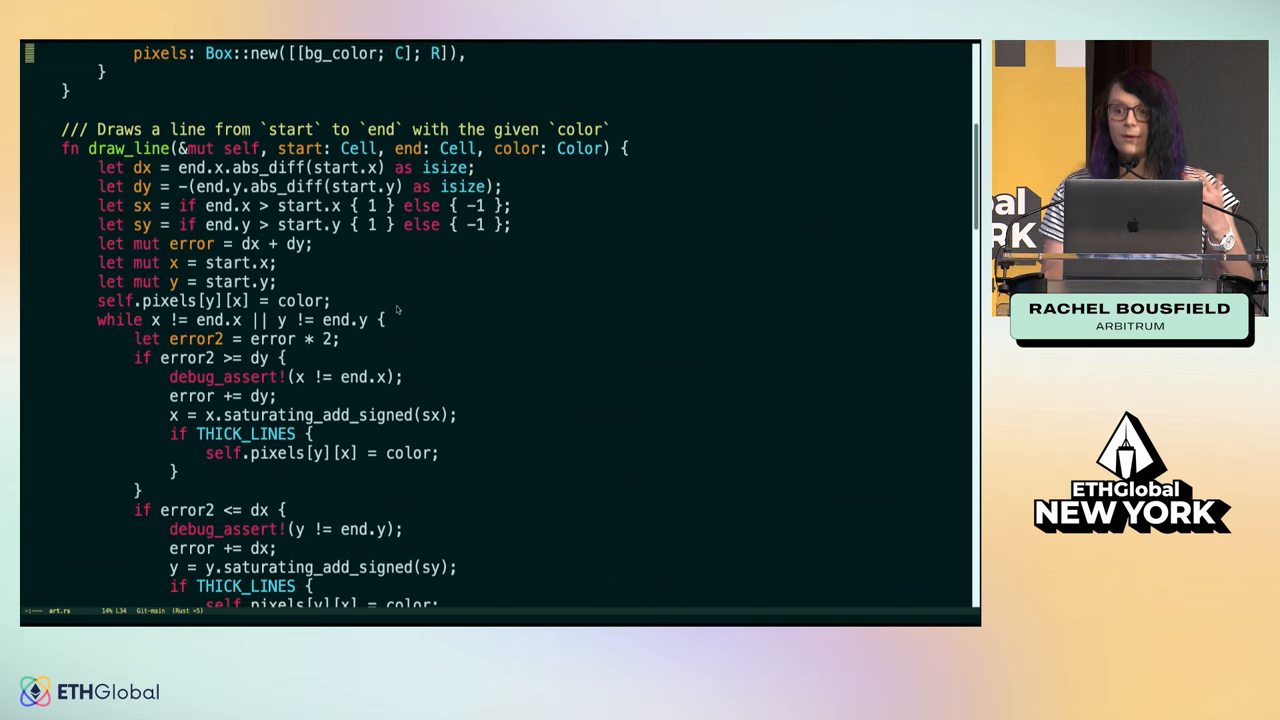
# Scroll down to the draw_line algorithm before quitting vim back to the shell prompt
pyautogui.scroll(-3)
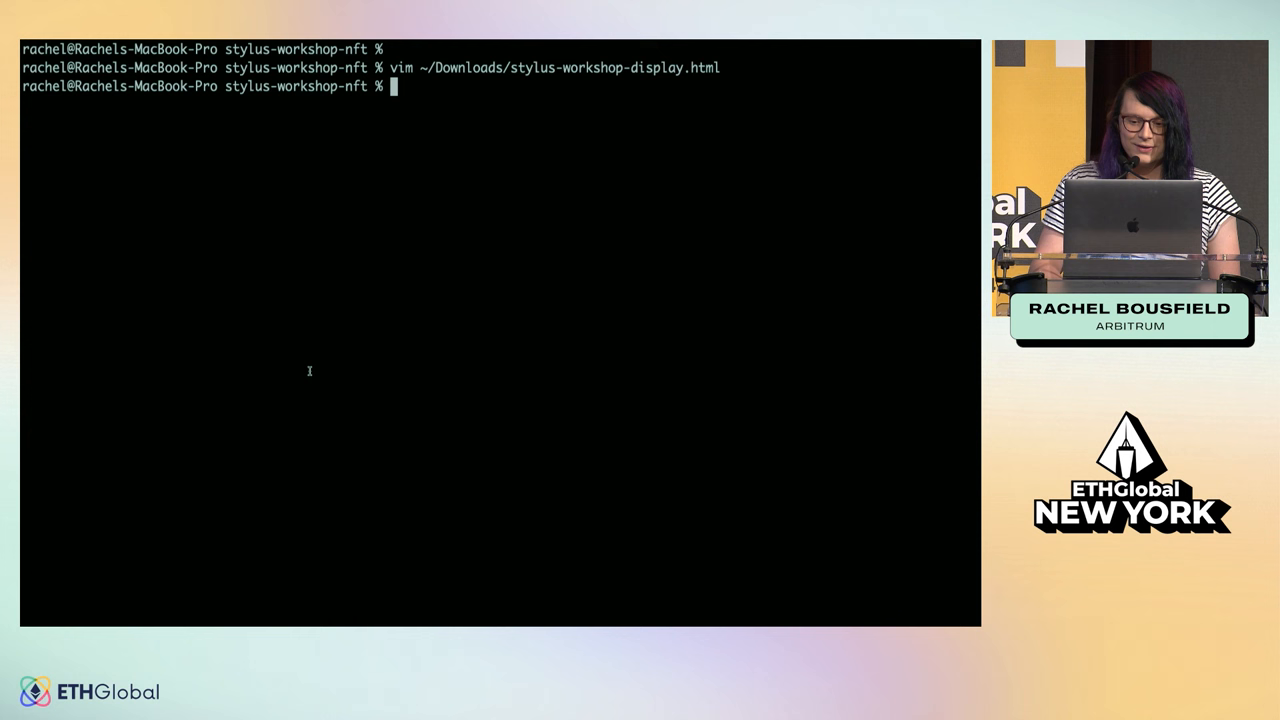
# Run cargo test print_art -- --nocapture to render the generated NFT smiley in the terminal
pyautogui.write('cargo test print_art -- --nocapture')
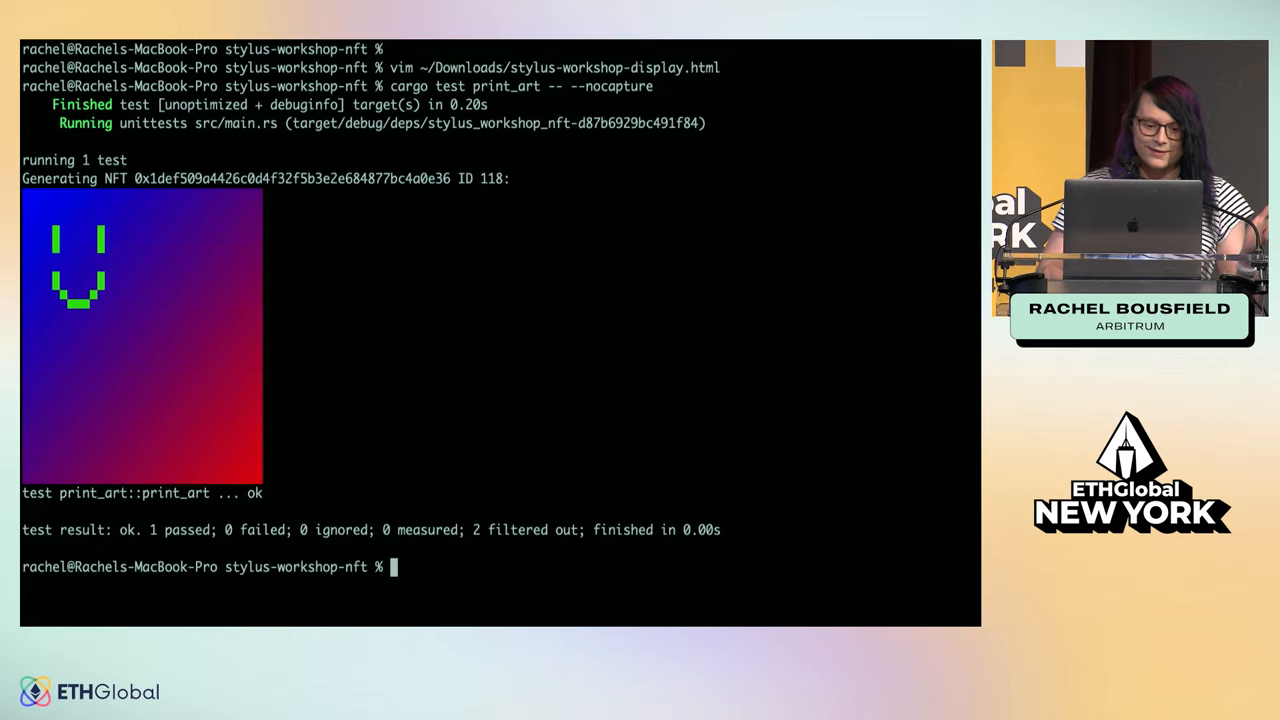
pyautogui.moveTo(400, 376)
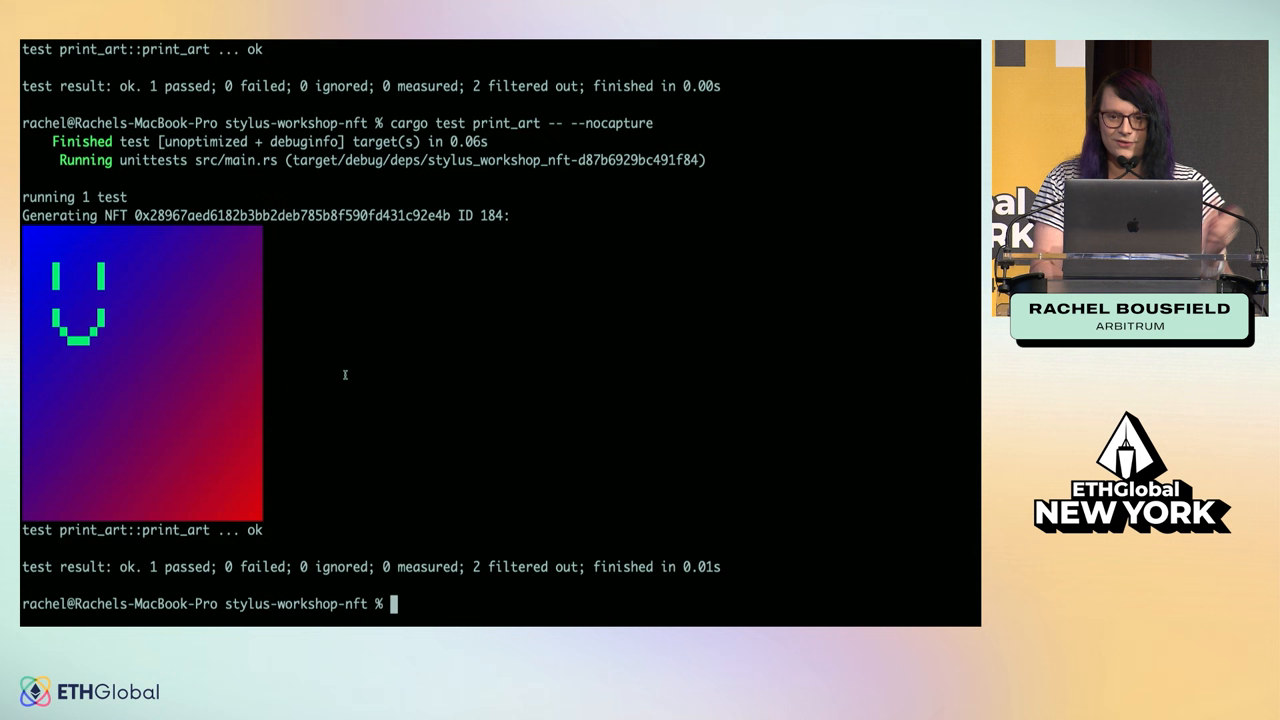
# Run cargo stylus check to compile the release WASM and confirm it is already activated onchain
pyautogui.write('cargo stylus')
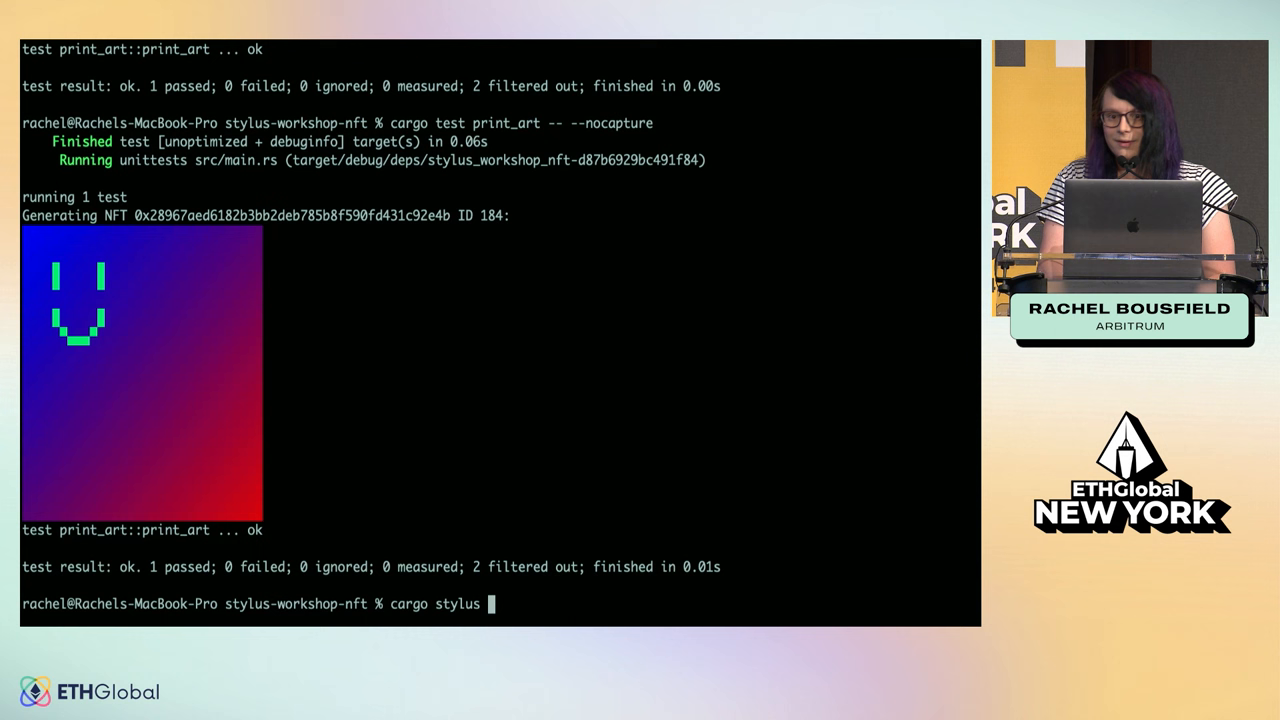
pyautogui.write('check')
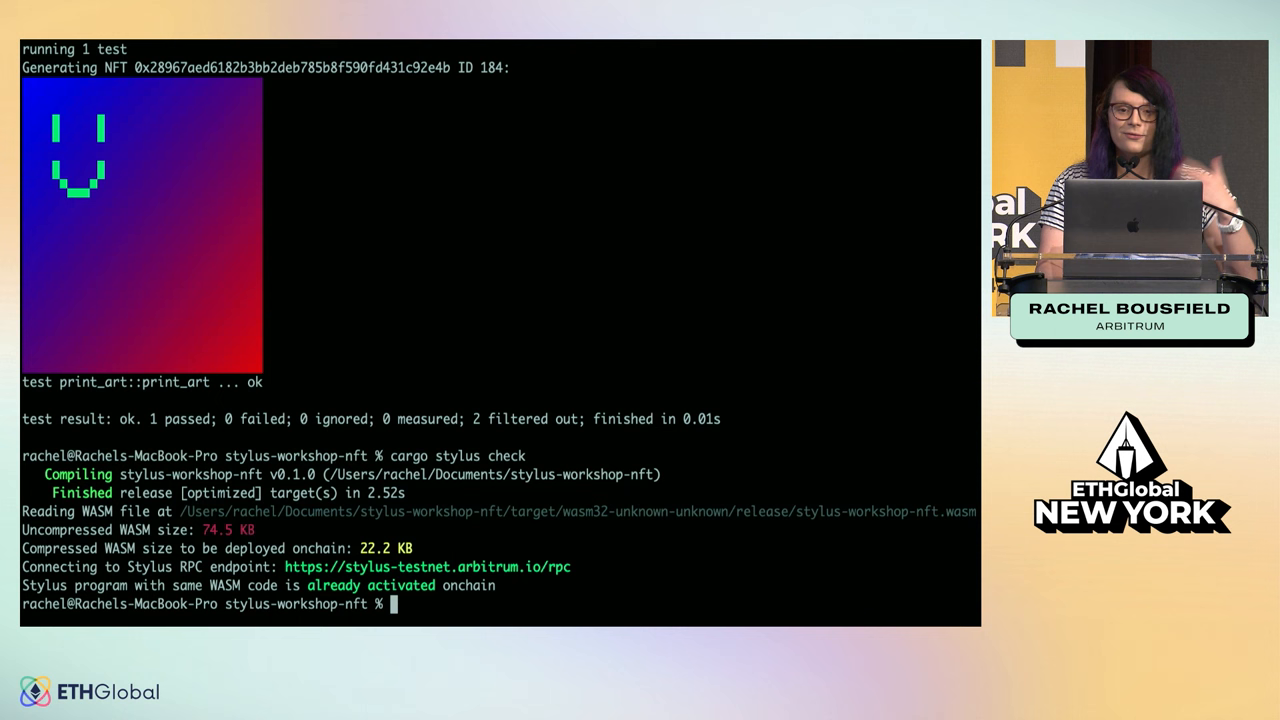
# List the project files with ls, then run cargo stylus deploy --private-key-path .key
pyautogui.write('ls')
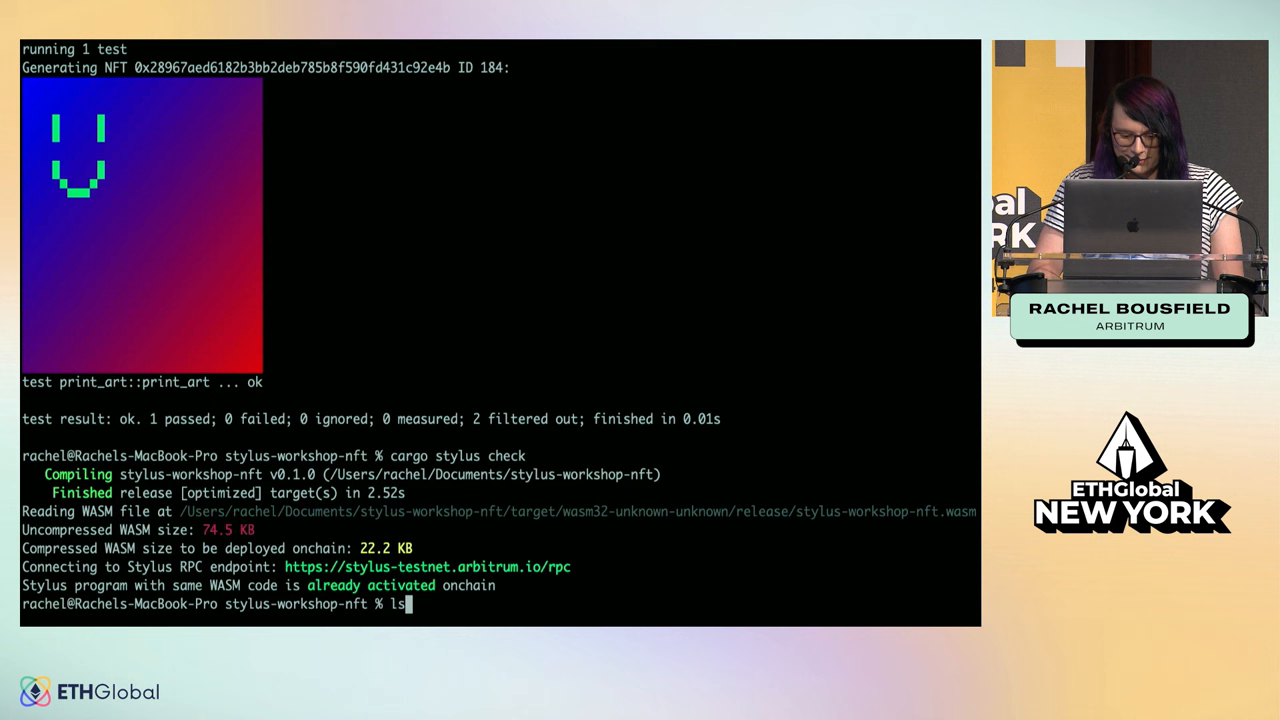
pyautogui.write('cargo stylus deploy --private-key-path .key')
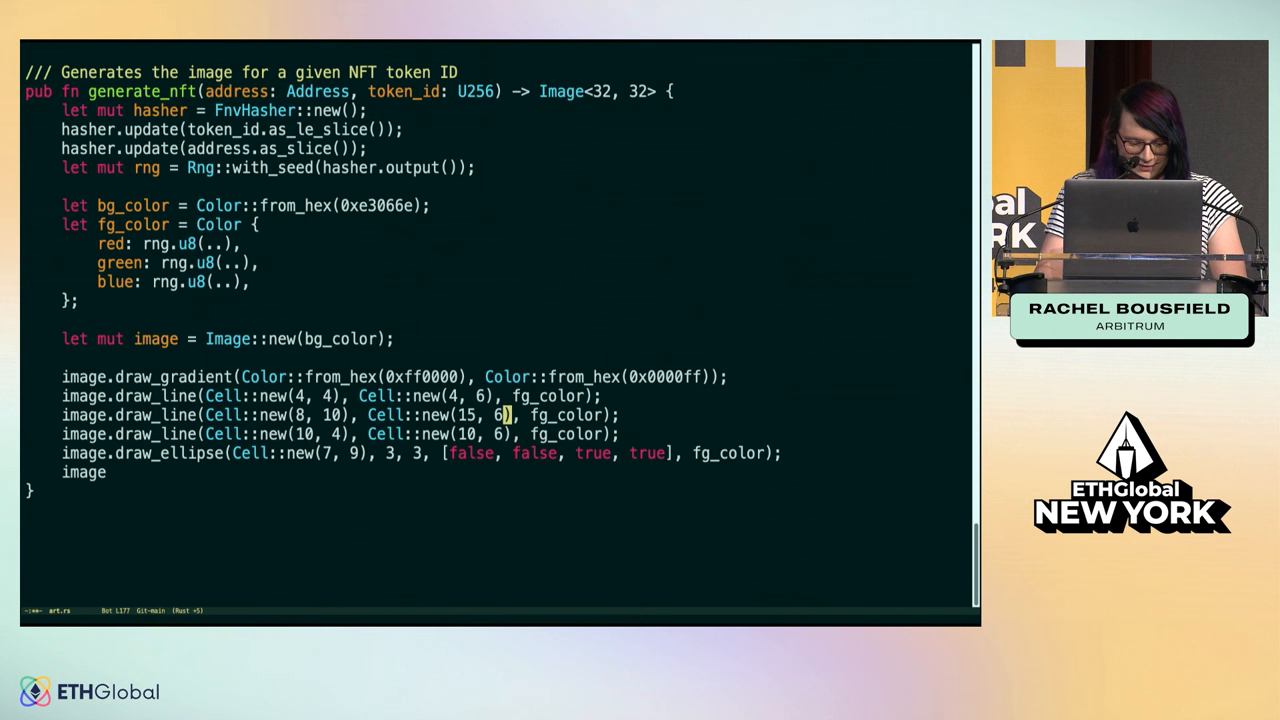
# Change the third draw_line endpoint to Cell::new(15, 16) and replace fg_color with Color::from_hex(
pyautogui.write('1')
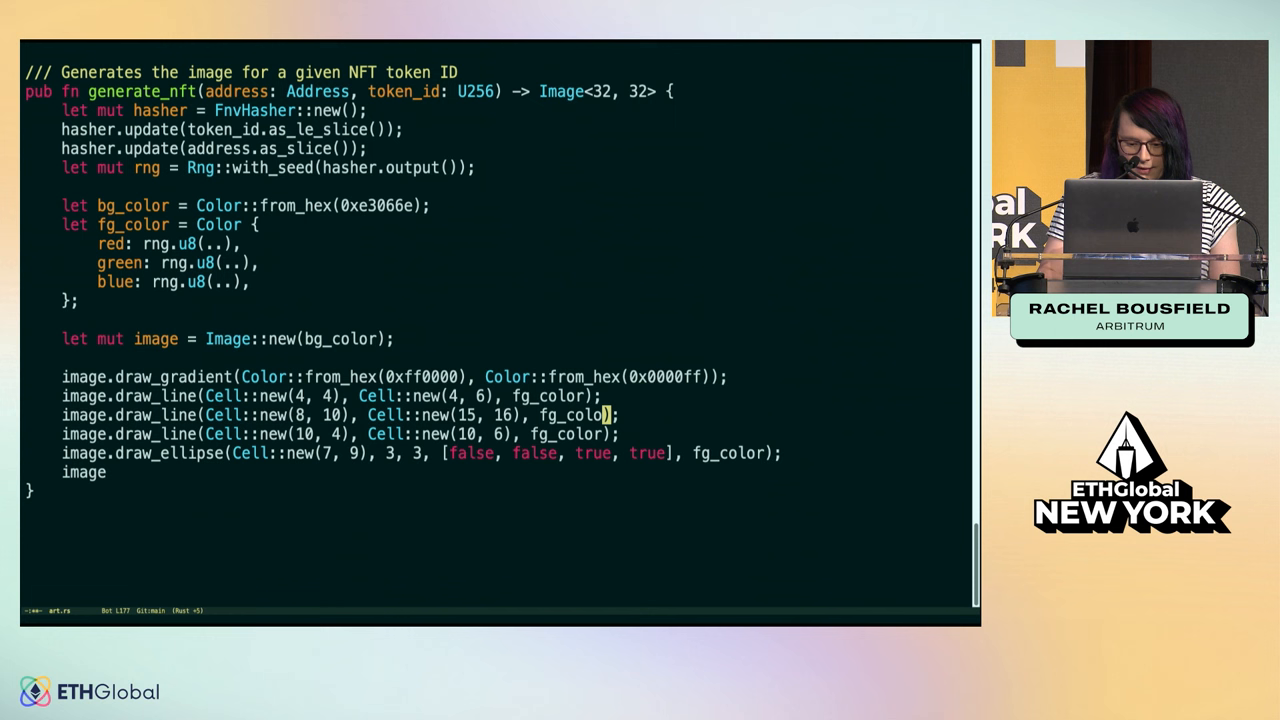
pyautogui.write('Color::from_hex(')
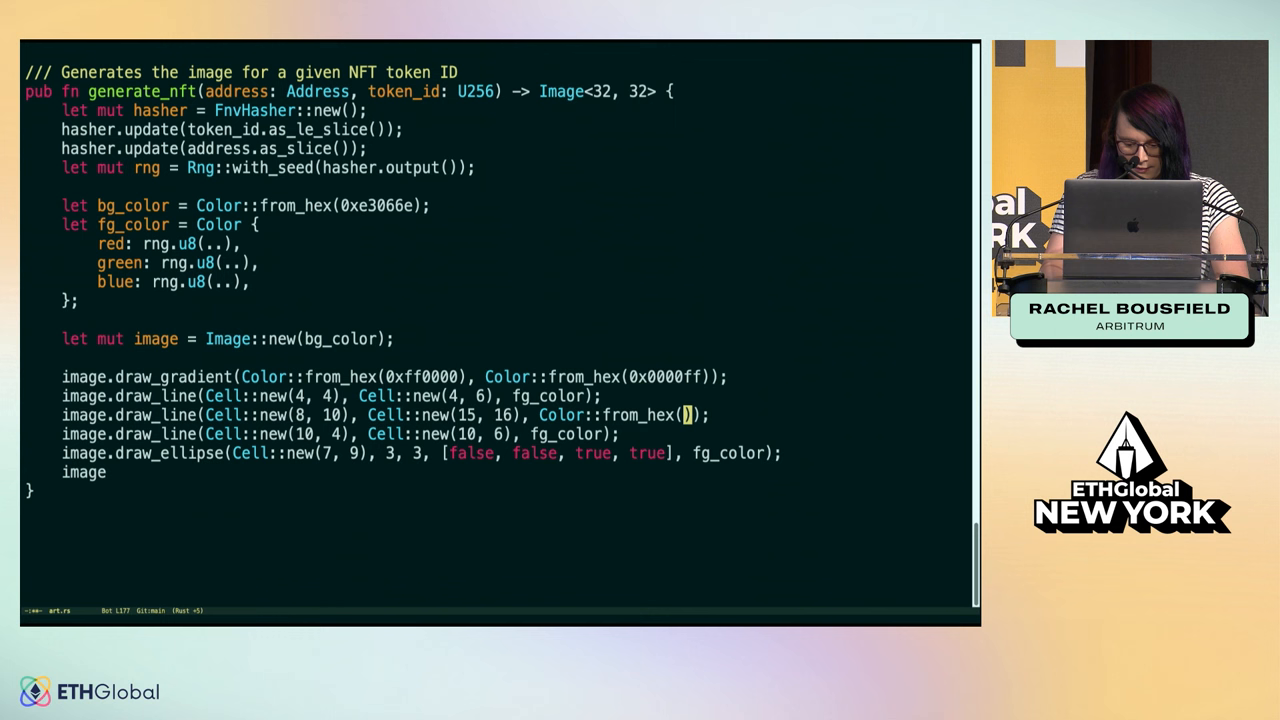